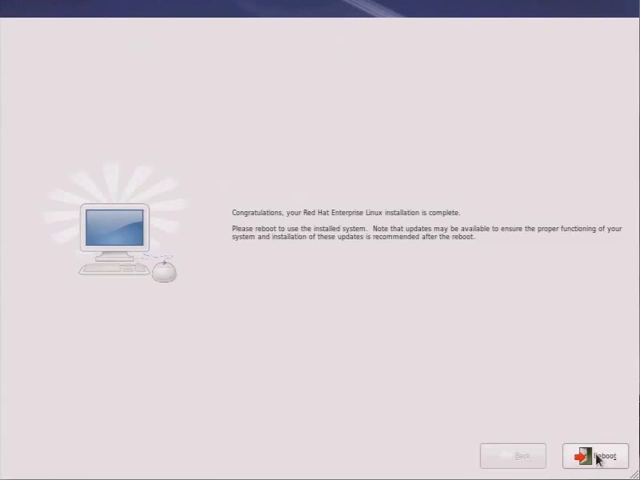
- Reboot from the Congratulations screen into the newly installed system
{"action": "left_click", "coordinate": [588, 452]}
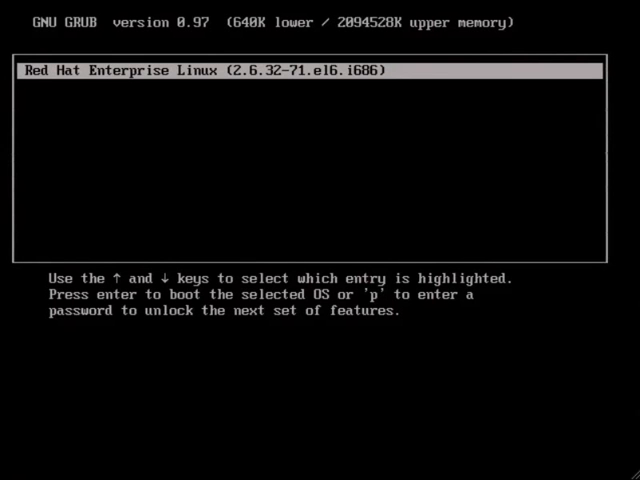
- Unlock GRUB with its password and open the Red Hat entry's kernel line for editing
{"action": "type", "text": "****"}
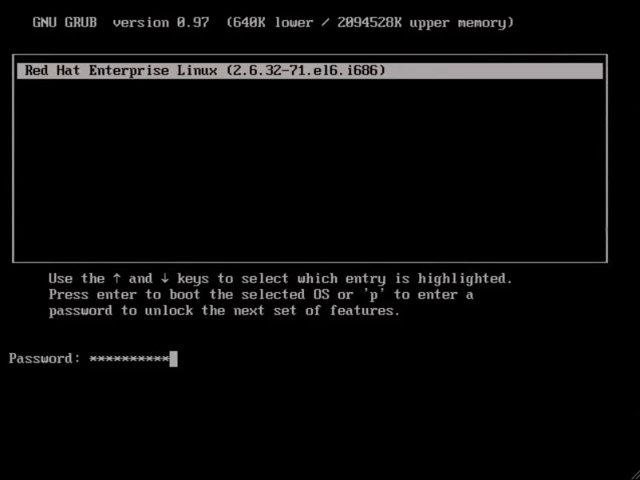
{"action": "key", "text": "Return"}
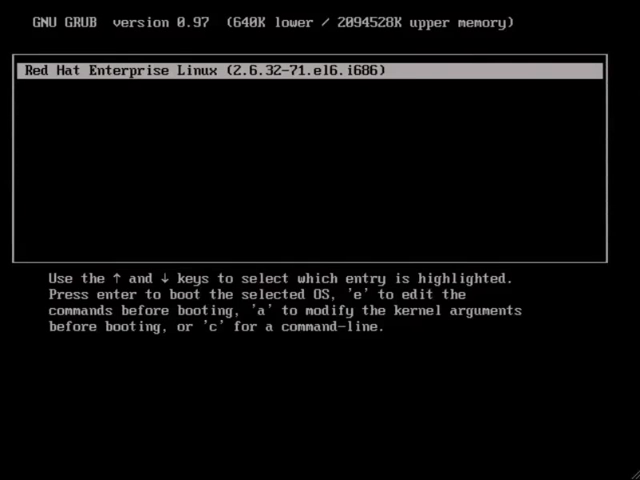
{"action": "key", "text": "e"}
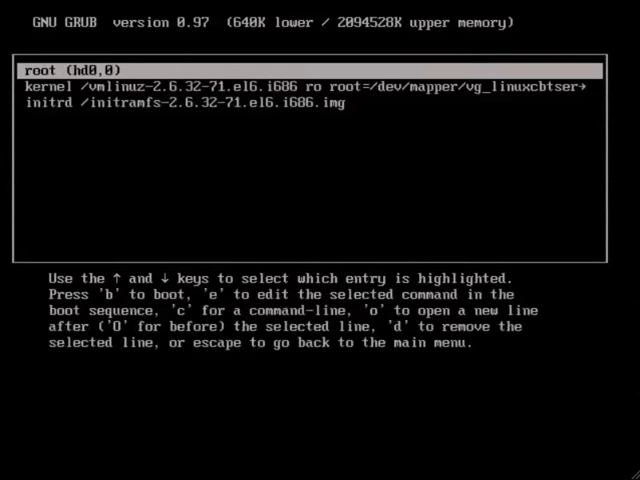
{"action": "key", "text": "Down"}
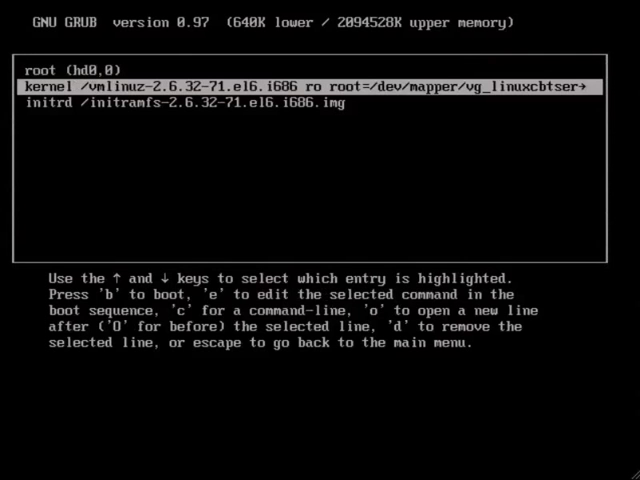
{"action": "key", "text": "e"}
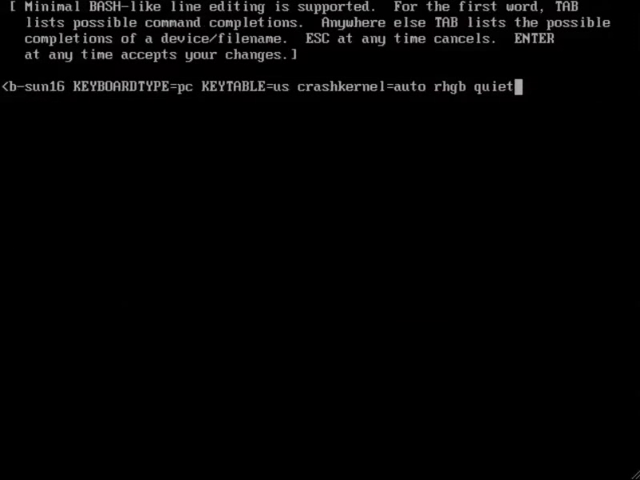
- Append 'linux resolution=800x600' to the kernel arguments and boot the edited entry
{"action": "type", "text": "linux re"}
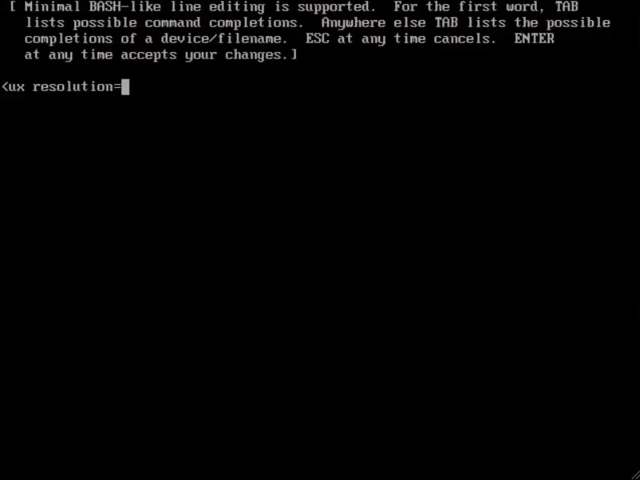
{"action": "type", "text": "800x"}
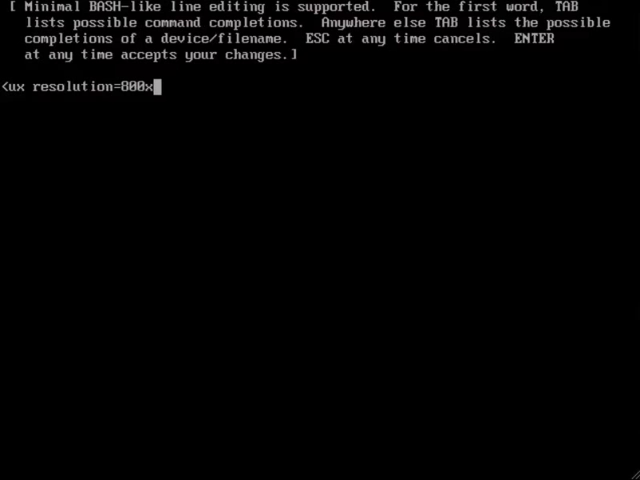
{"action": "type", "text": "600"}
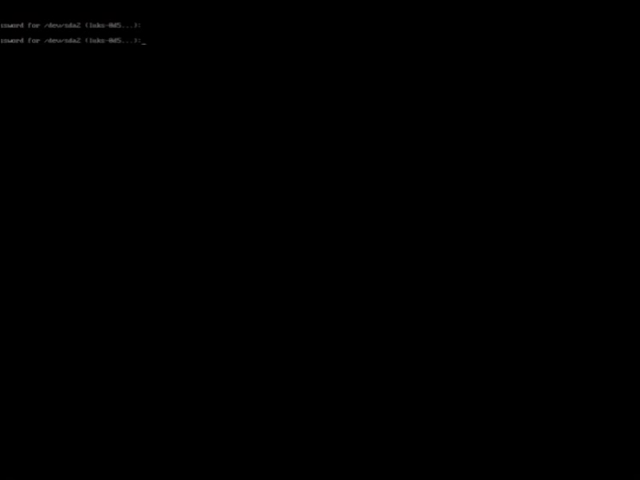
- Enter the LUKS passphrase at the boot prompt to unlock the encrypted disk
{"action": "type", "text": "***"}
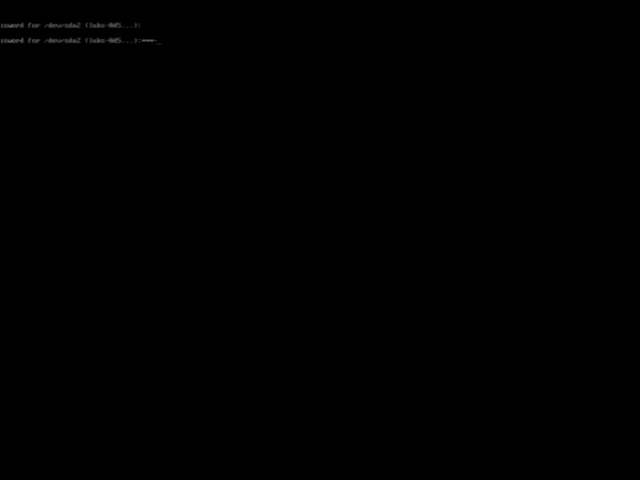
{"action": "type", "text": "password"}
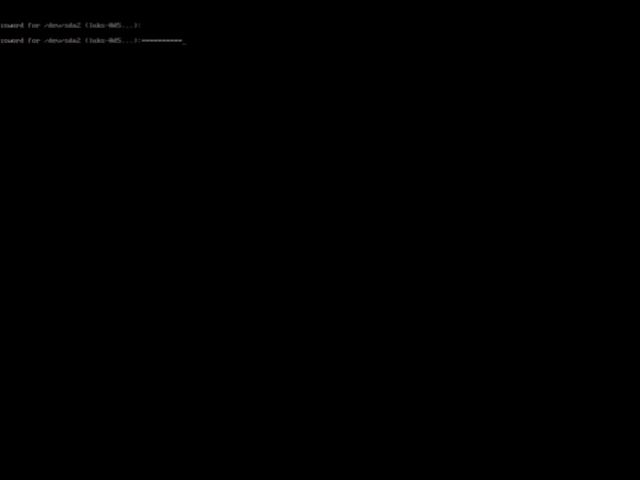
{"action": "type", "text": "*"}
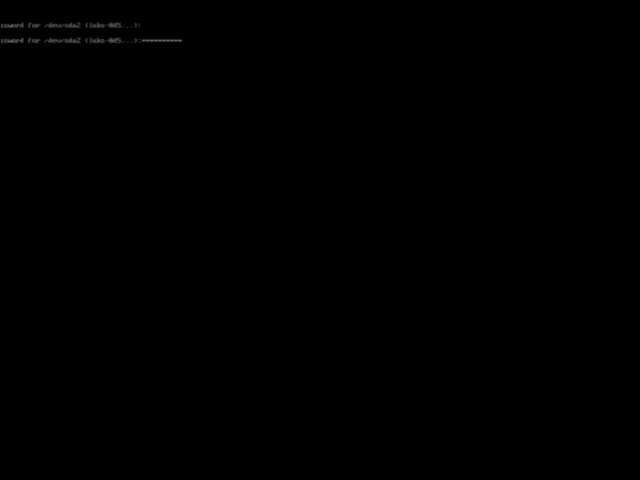
{"action": "key", "text": "Return"}
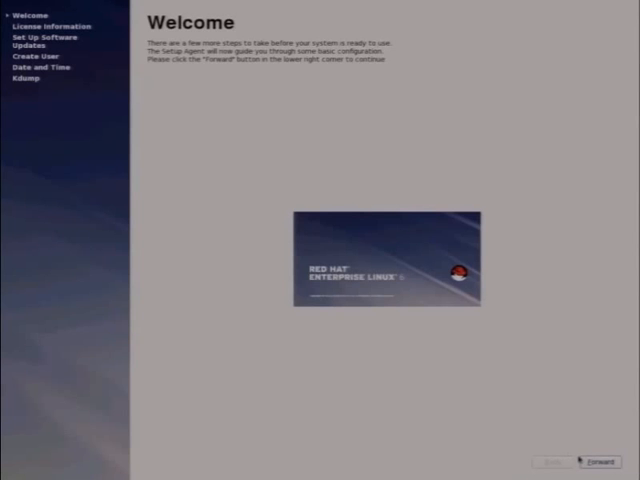
- Continue past Welcome and agree to the License Agreement to reach Set Up Software Updates
{"action": "left_click", "coordinate": [588, 462]}
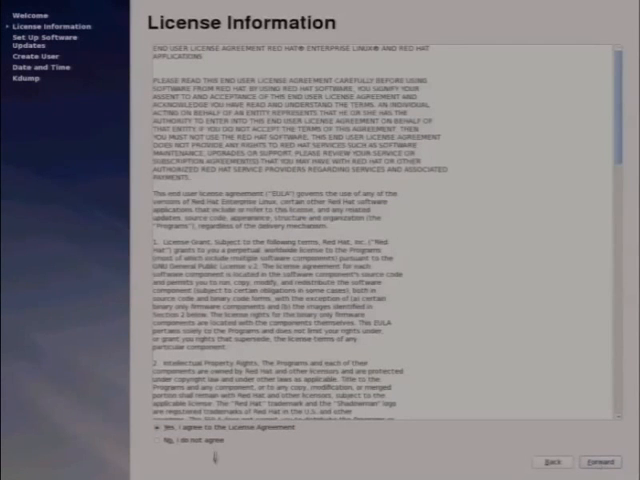
{"action": "left_click", "coordinate": [604, 462]}
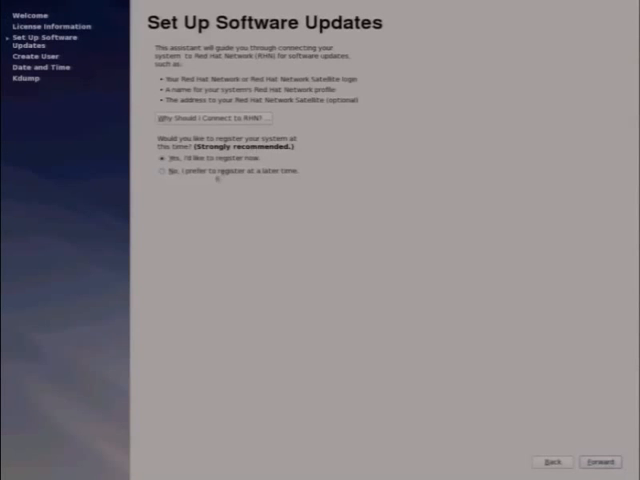
- Choose to register for updates later, confirm skipping, and continue to Create User
{"action": "left_click", "coordinate": [160, 170]}
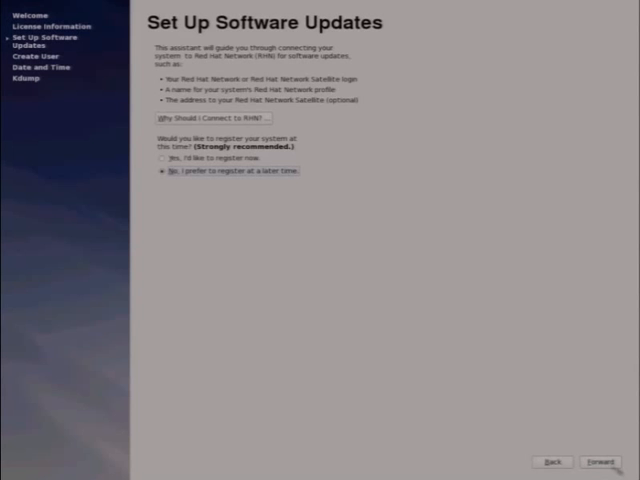
{"action": "left_click", "coordinate": [592, 462]}
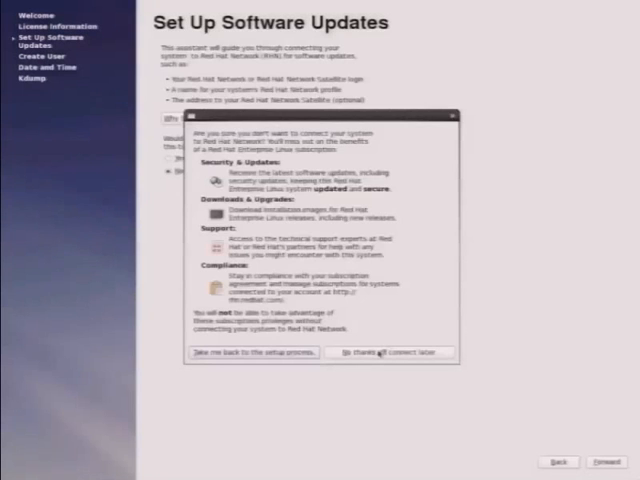
{"action": "left_click", "coordinate": [404, 352]}
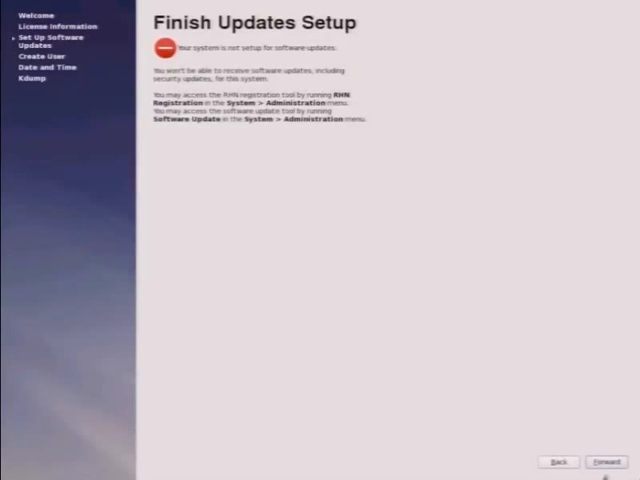
{"action": "left_click", "coordinate": [606, 462]}
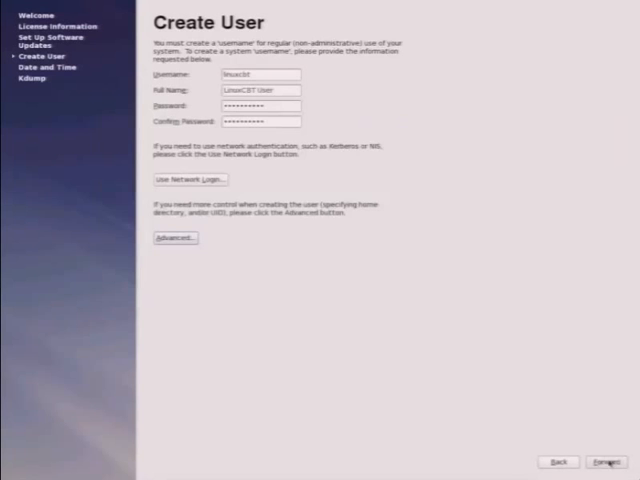
- Accept the new user, enable network time synchronization, and acknowledge the kdump memory warning
{"action": "left_click", "coordinate": [608, 460]}
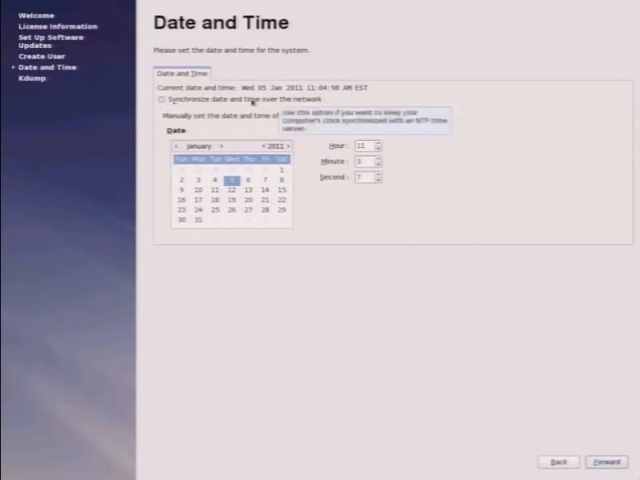
{"action": "left_click", "coordinate": [160, 100]}
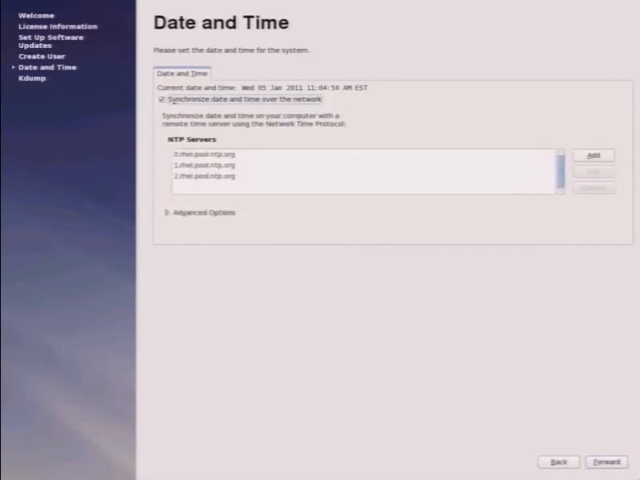
{"action": "left_click", "coordinate": [606, 462]}
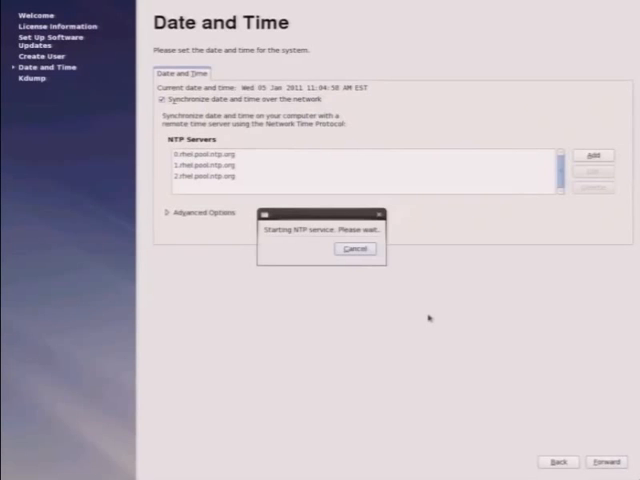
{"action": "left_click", "coordinate": [604, 460]}
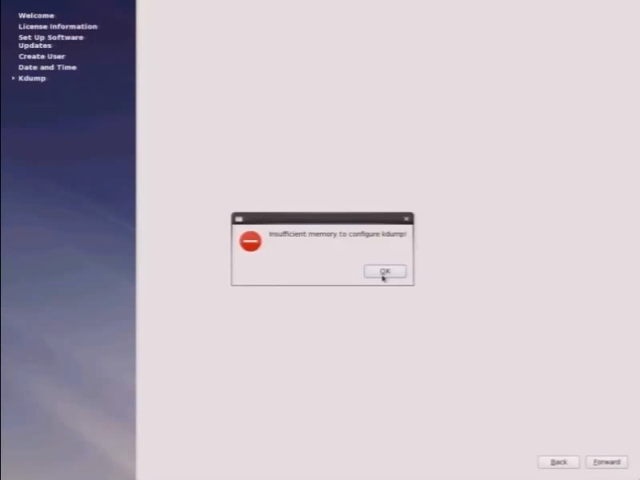
{"action": "left_click", "coordinate": [384, 272]}
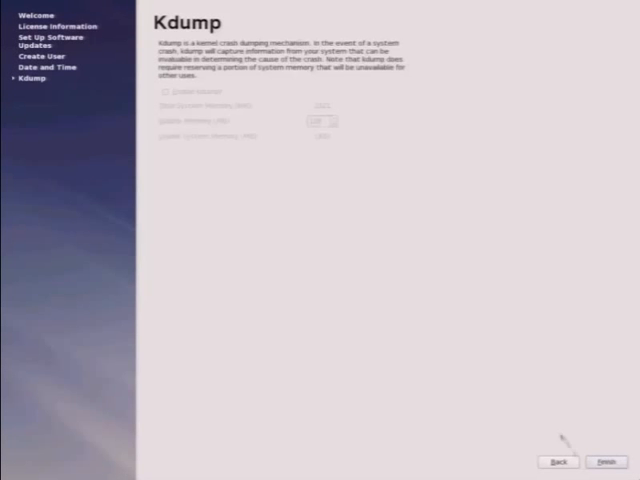
- Finish firstboot at Kdump and log in as the new user with its password
{"action": "left_click", "coordinate": [606, 462]}
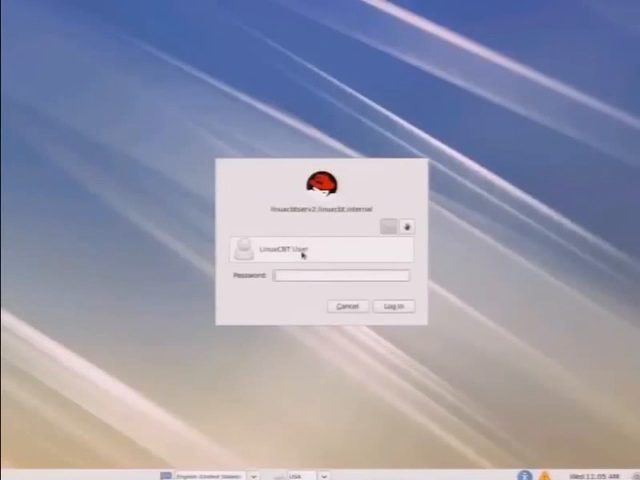
{"action": "type", "text": "password"}
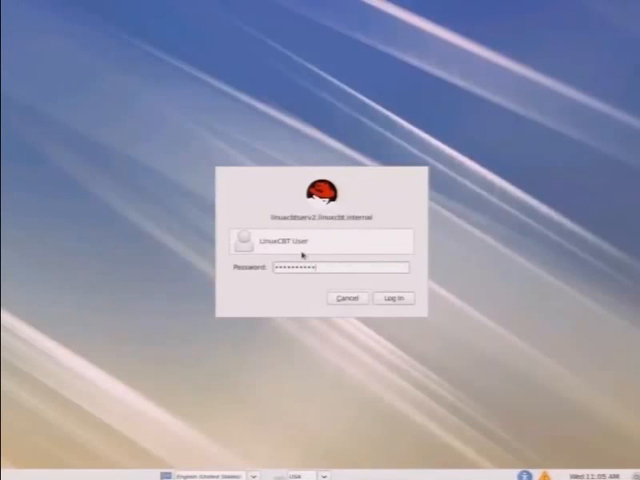
{"action": "left_click", "coordinate": [396, 298]}
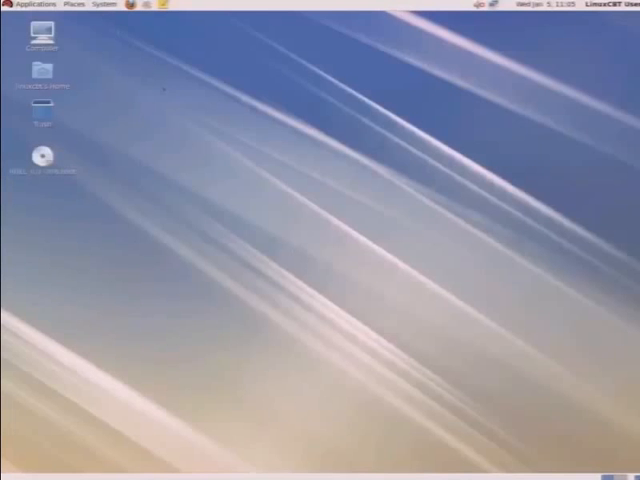
- Open a terminal from the desktop's right-click menu and focus its window
{"action": "right_click", "coordinate": [178, 90]}
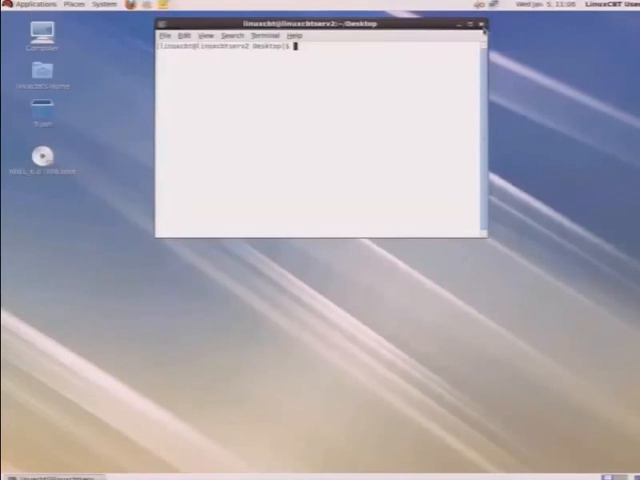
{"action": "left_click", "coordinate": [478, 24]}
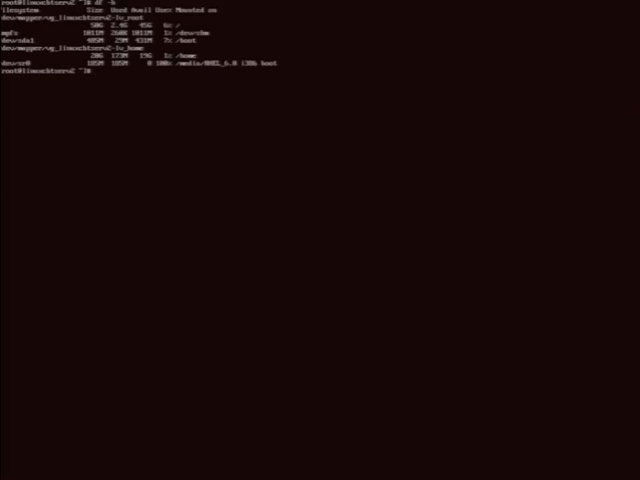
{"action": "mouse_move", "coordinate": [406, 194]}
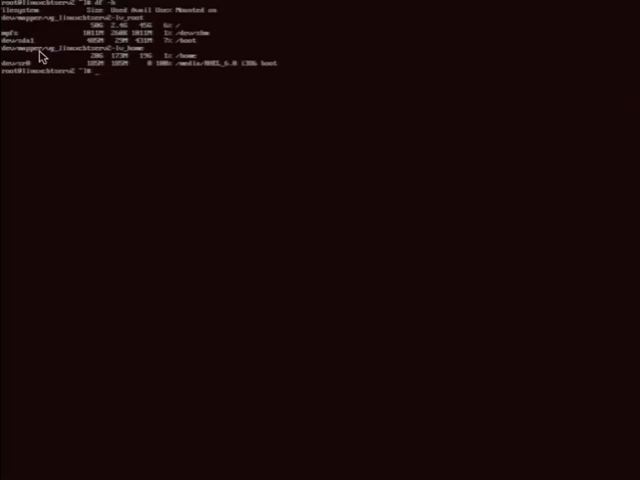
{"action": "mouse_move", "coordinate": [104, 56]}
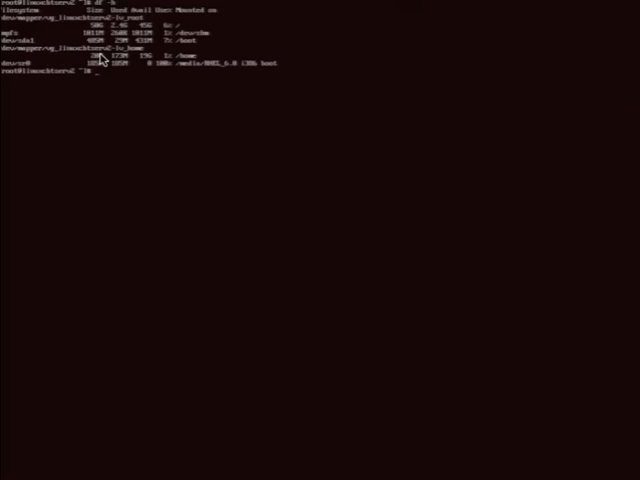
{"action": "mouse_move", "coordinate": [120, 56]}
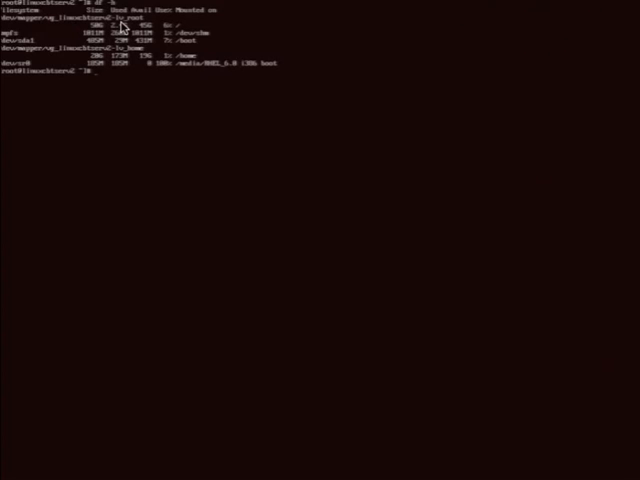
{"action": "mouse_move", "coordinate": [192, 86]}
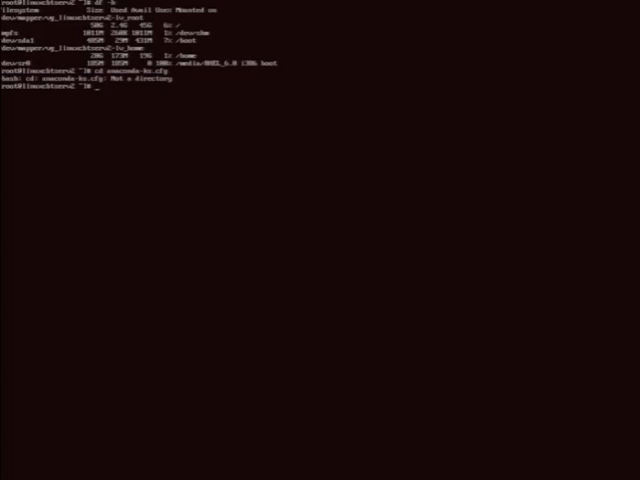
- Run ls -l and cat anaconda-ks.cfg to show the kickstart file contents
{"action": "type", "text": "ls -l anaconda-ks.cfg"}
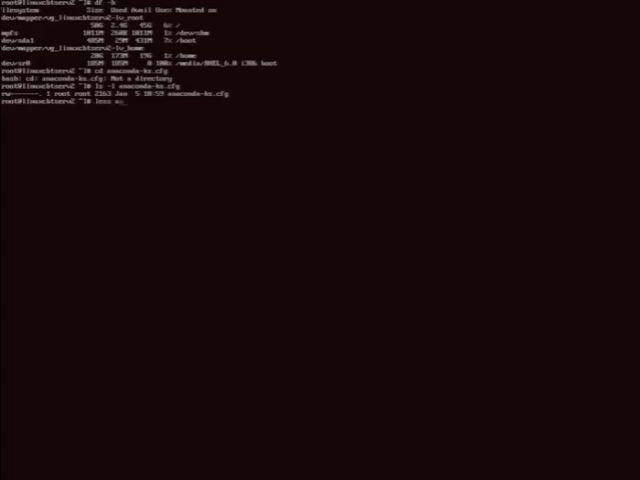
{"action": "key", "text": "Return"}
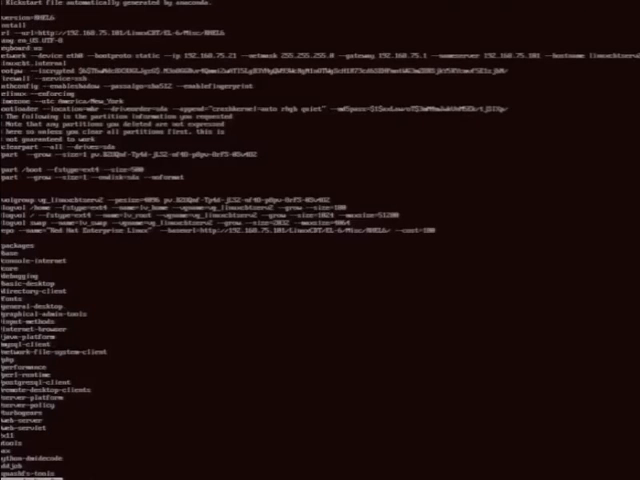